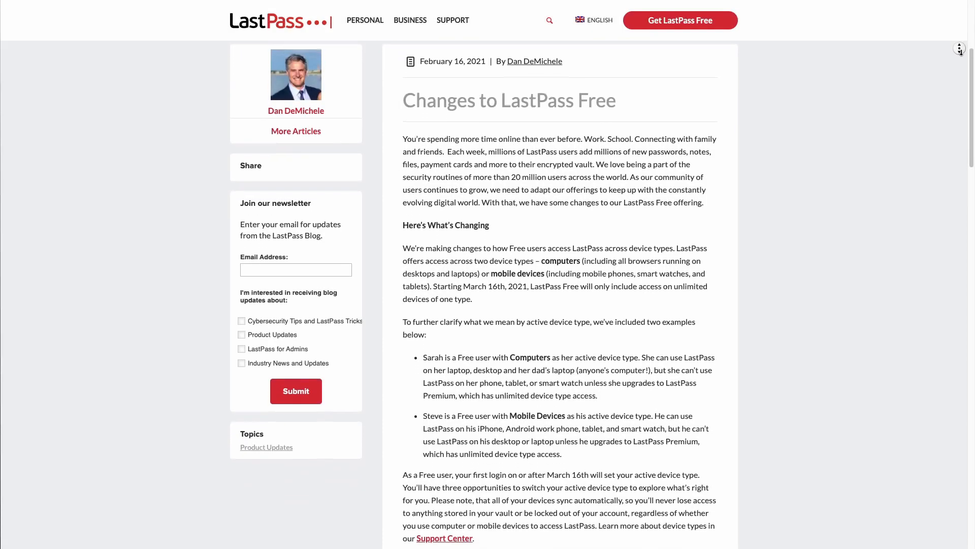
Step: Scroll down through the page before starting the LastPass export
{"action": "scroll", "scroll_direction": "down", "scroll_amount": 3}
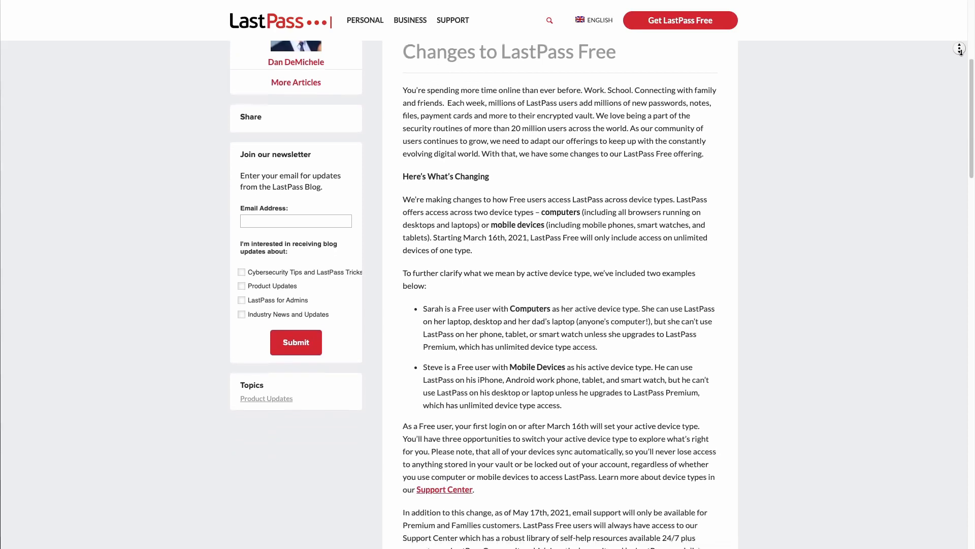
{"action": "scroll", "scroll_direction": "down", "scroll_amount": 3}
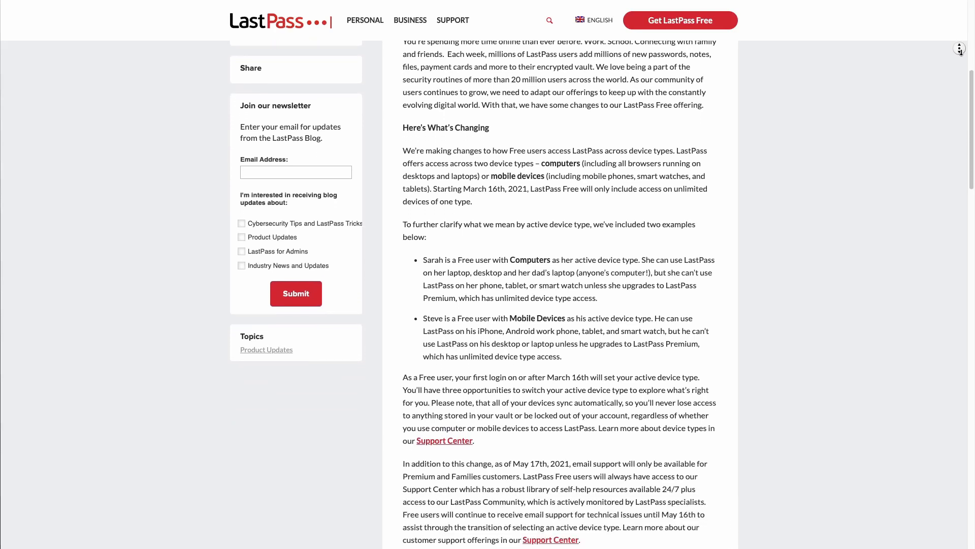
{"action": "scroll", "scroll_direction": "down", "scroll_amount": 3}
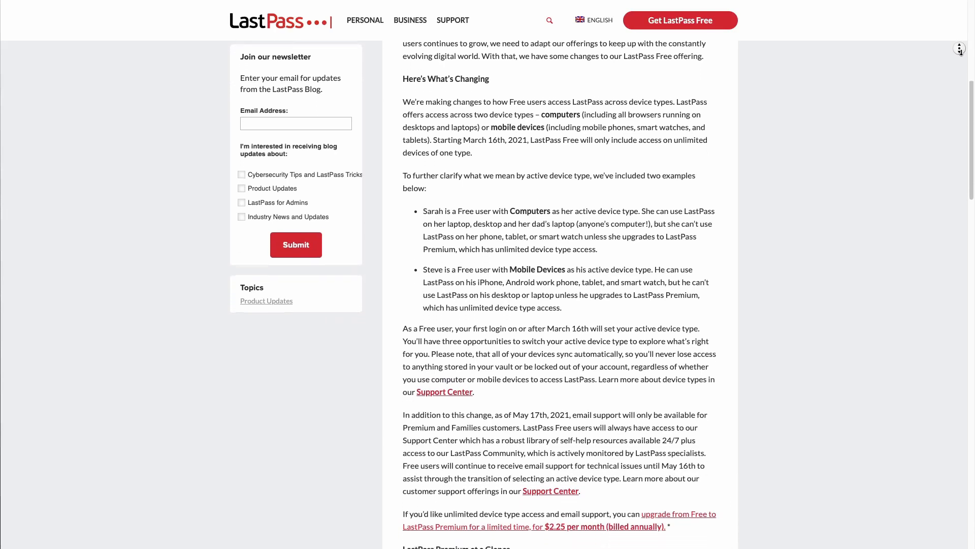
{"action": "scroll", "scroll_direction": "down", "scroll_amount": 3}
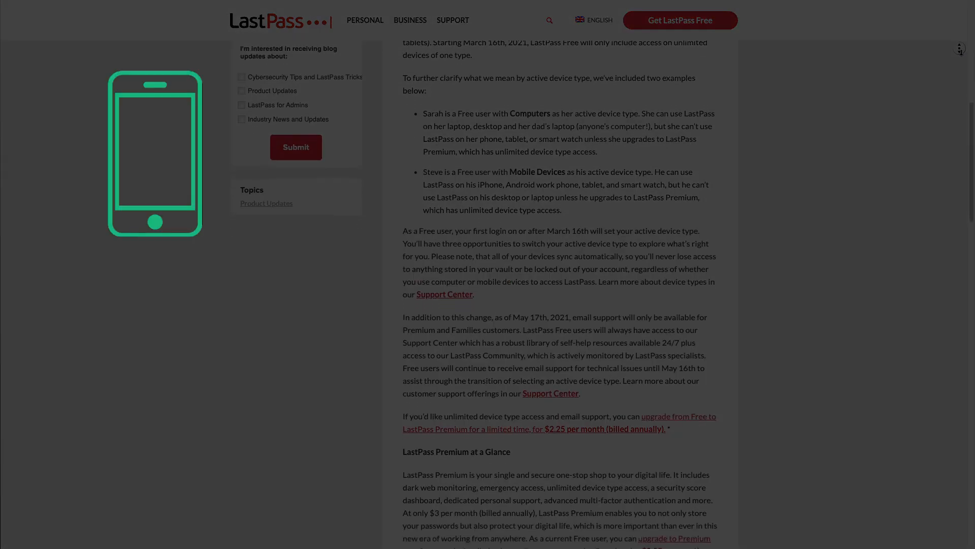
{"action": "scroll", "scroll_direction": "down", "scroll_amount": 3}
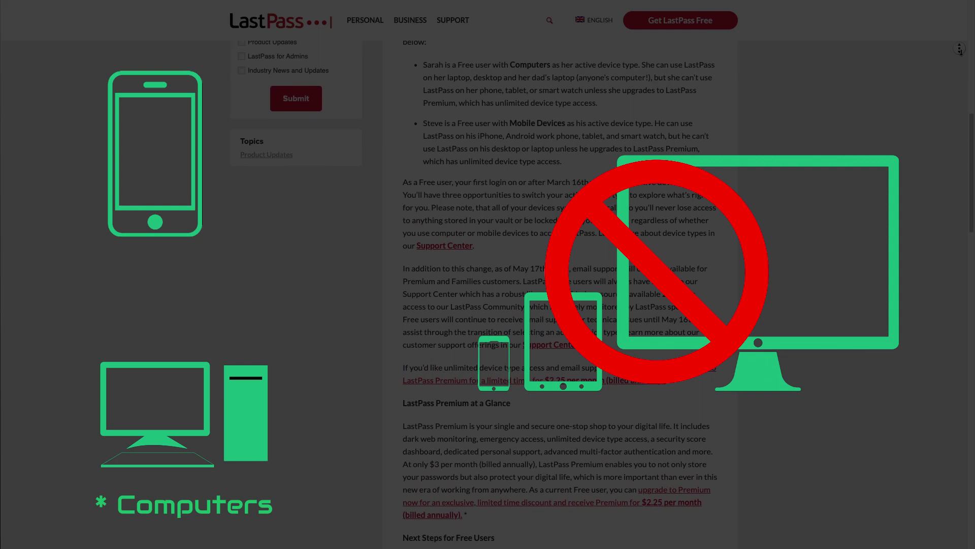
{"action": "scroll", "scroll_direction": "down", "scroll_amount": 3}
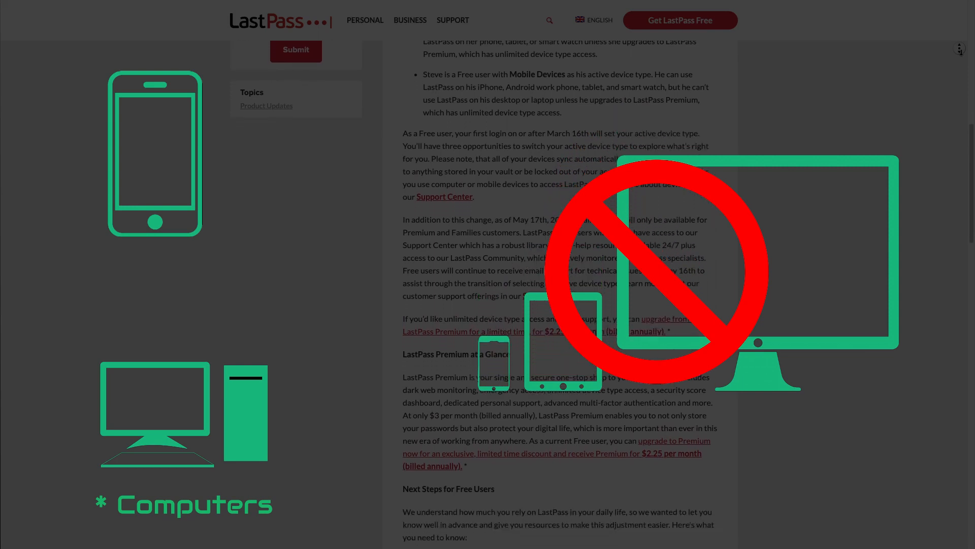
{"action": "scroll", "scroll_direction": "down", "scroll_amount": 3}
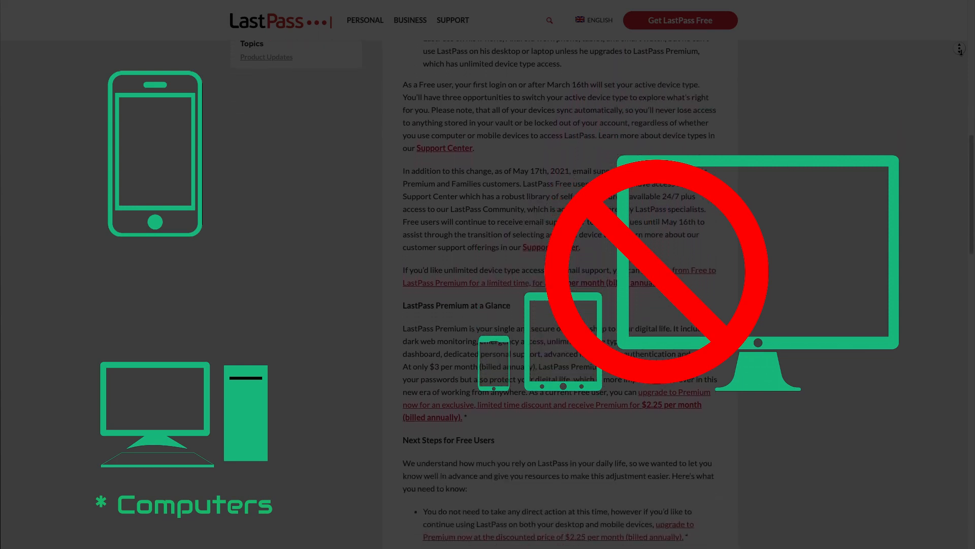
{"action": "scroll", "scroll_direction": "down", "scroll_amount": 3}
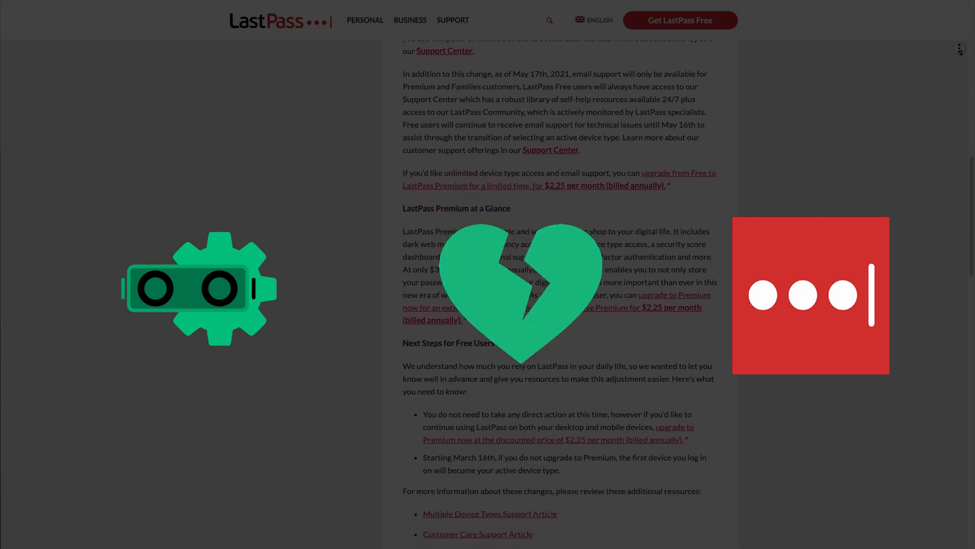
{"action": "scroll", "scroll_direction": "down", "scroll_amount": 3}
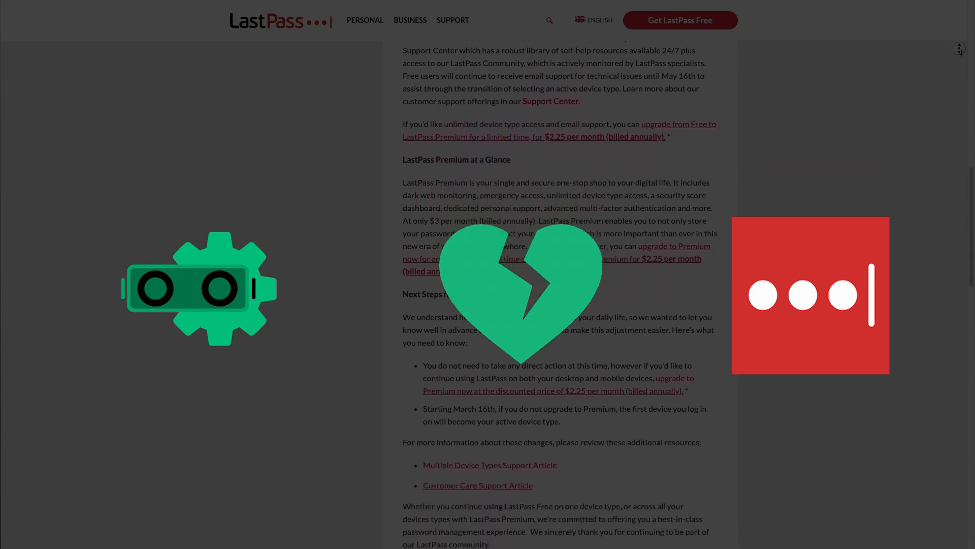
{"action": "scroll", "scroll_direction": "down", "scroll_amount": 3}
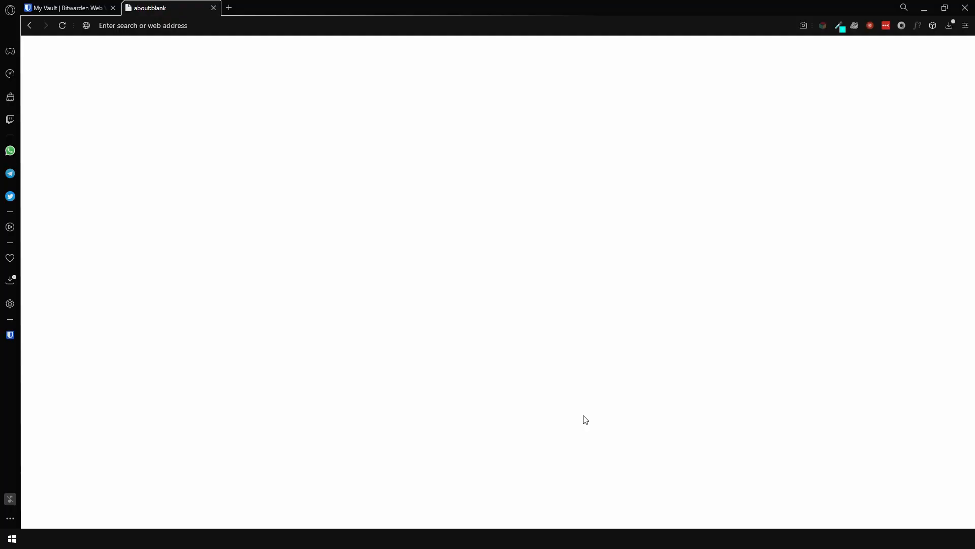
{"action": "mouse_move", "coordinate": [869, 53]}
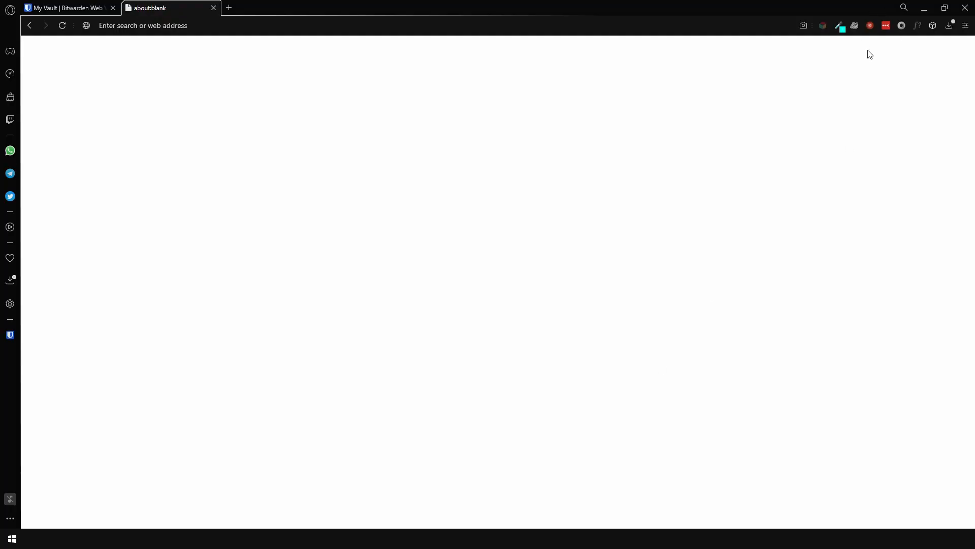
{"action": "mouse_move", "coordinate": [886, 25]}
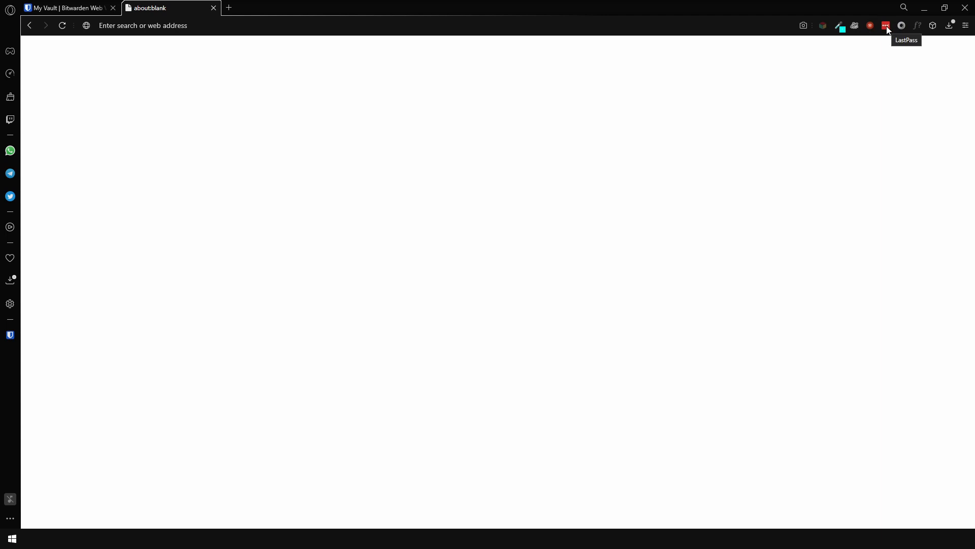
Step: Export the LastPass vault as a LastPass CSV file via Account Options > Advanced > Export
{"action": "left_click", "coordinate": [886, 24]}
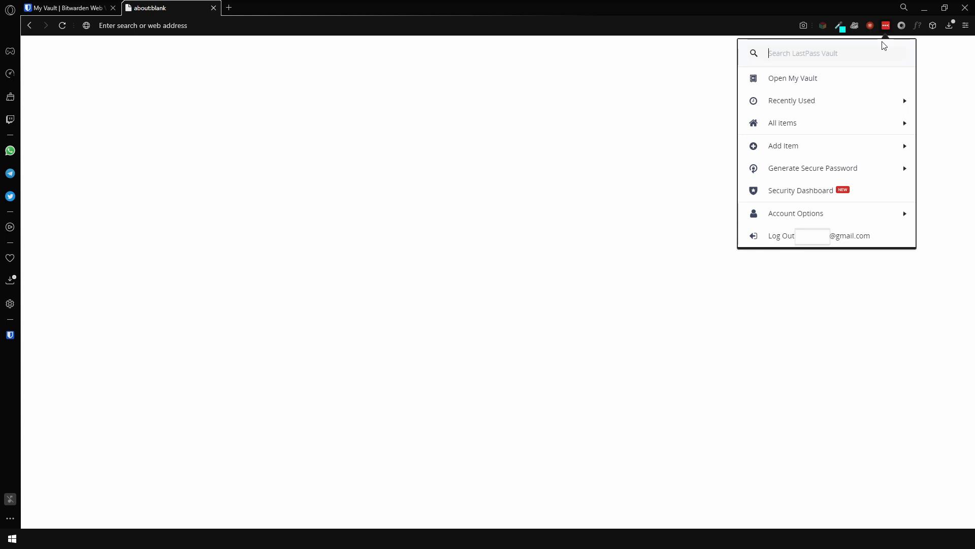
{"action": "left_click", "coordinate": [796, 213]}
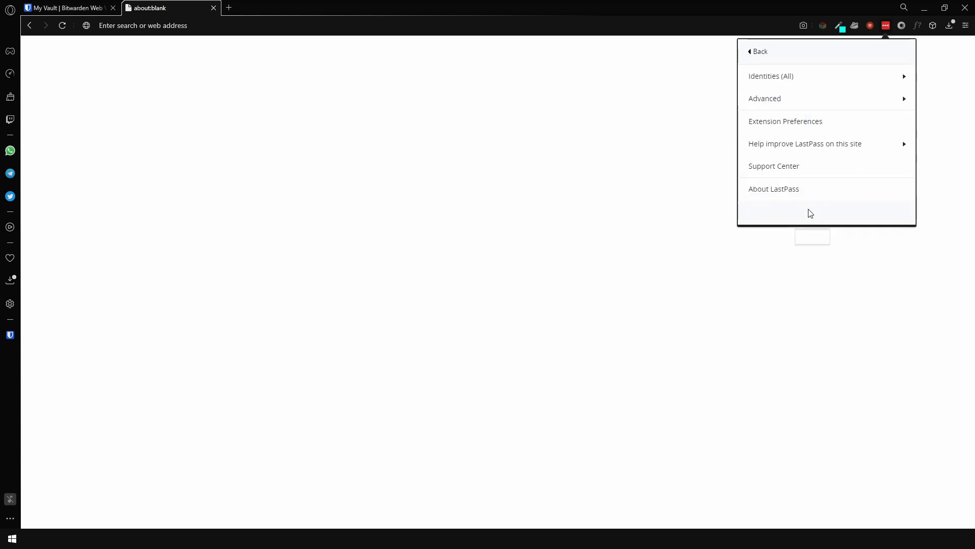
{"action": "mouse_move", "coordinate": [789, 97]}
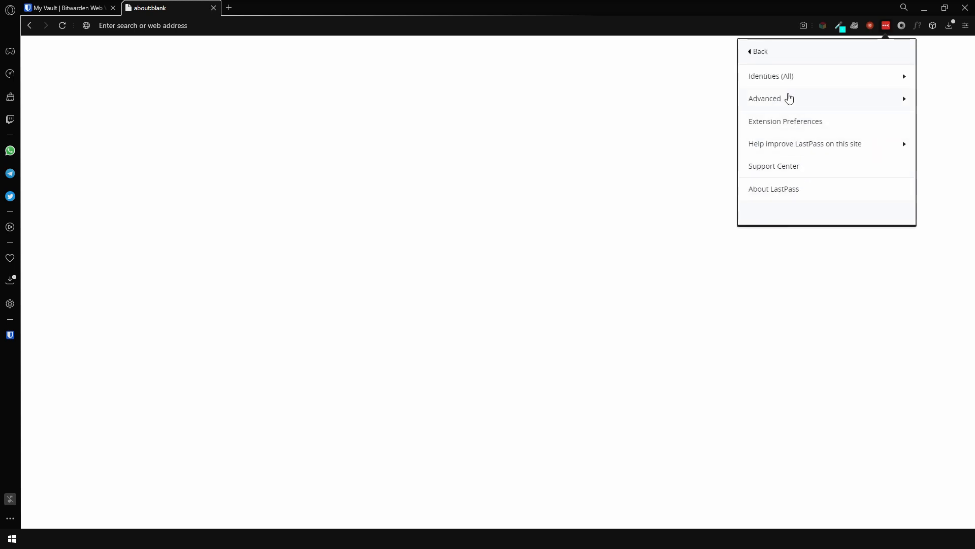
{"action": "left_click", "coordinate": [785, 98]}
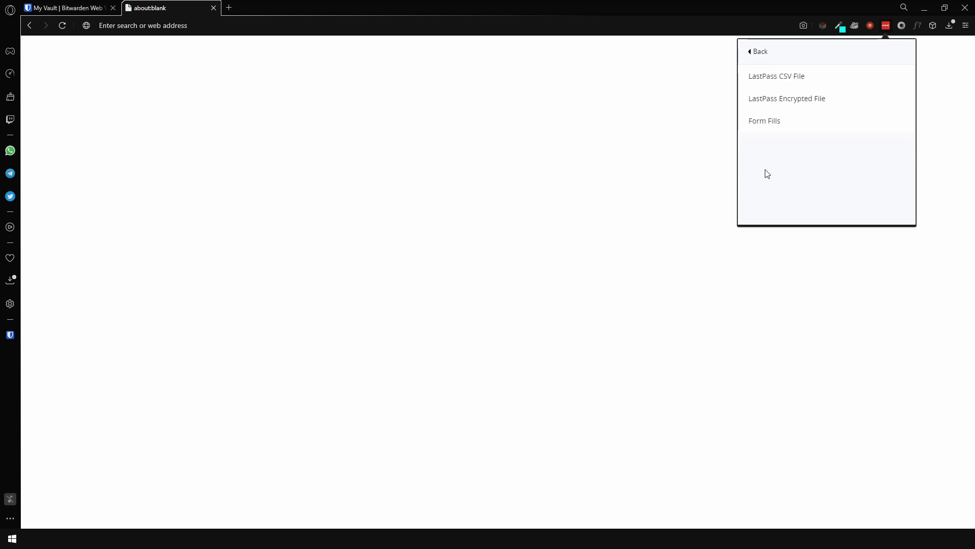
{"action": "left_click", "coordinate": [777, 76]}
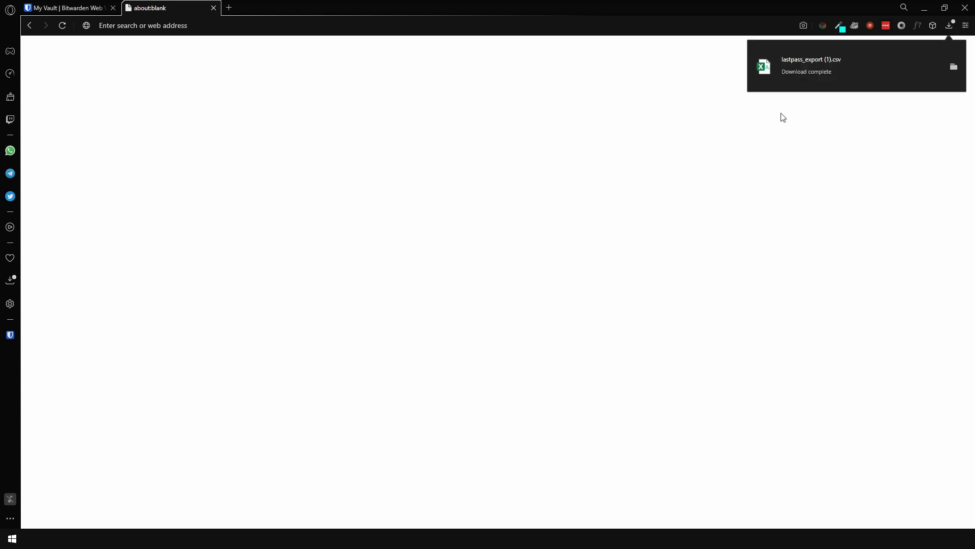
{"action": "left_click", "coordinate": [886, 25]}
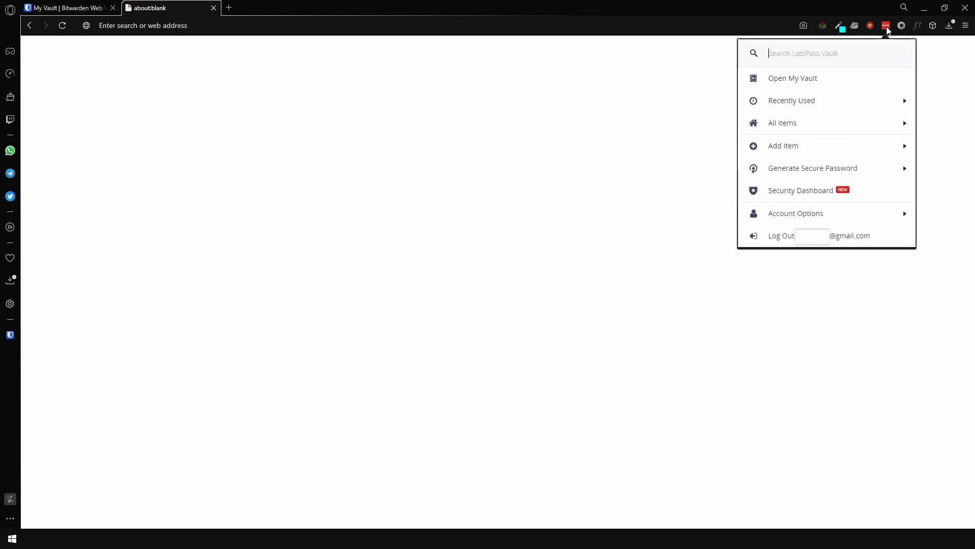
{"action": "mouse_move", "coordinate": [798, 83]}
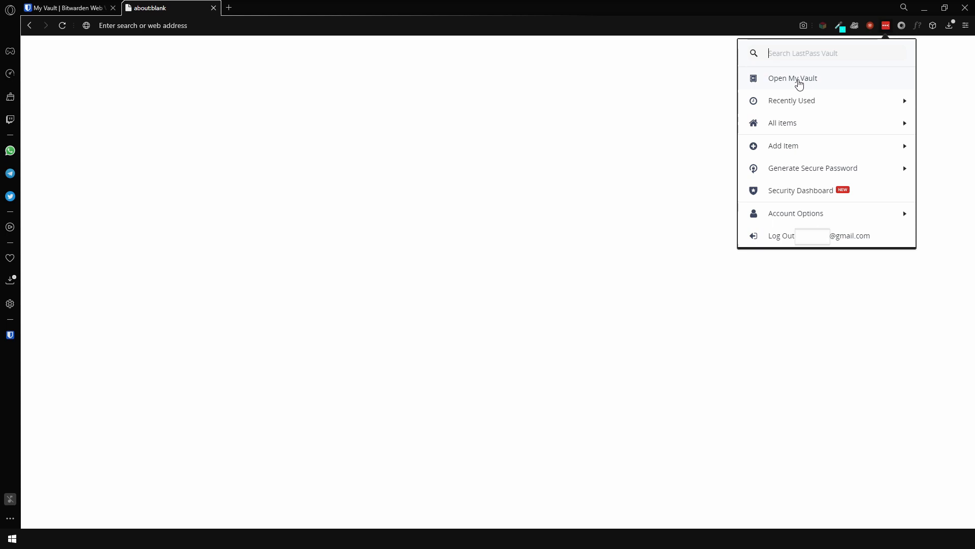
{"action": "mouse_move", "coordinate": [790, 86]}
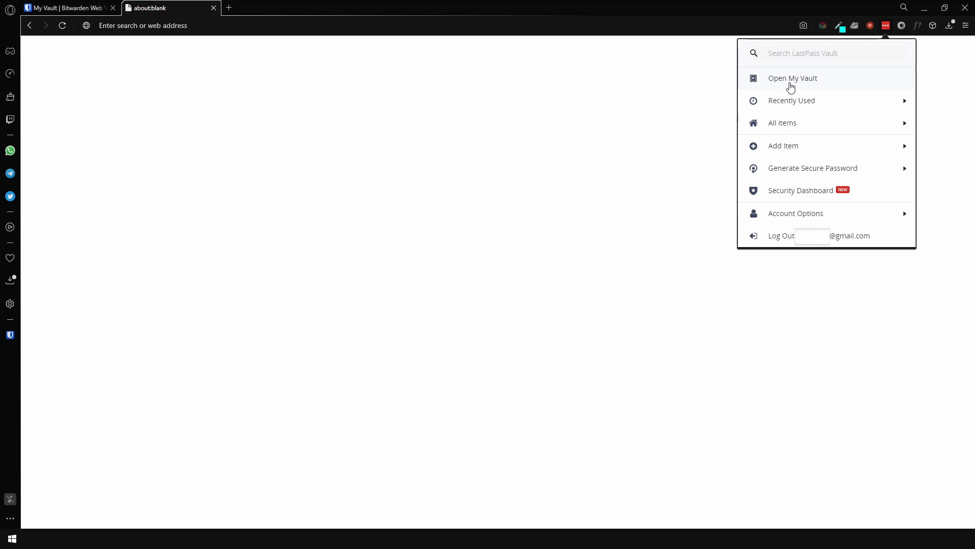
Step: Export the vault from the LastPass web vault, confirming the master password to download lastpass_export (2).csv
{"action": "left_click", "coordinate": [793, 78]}
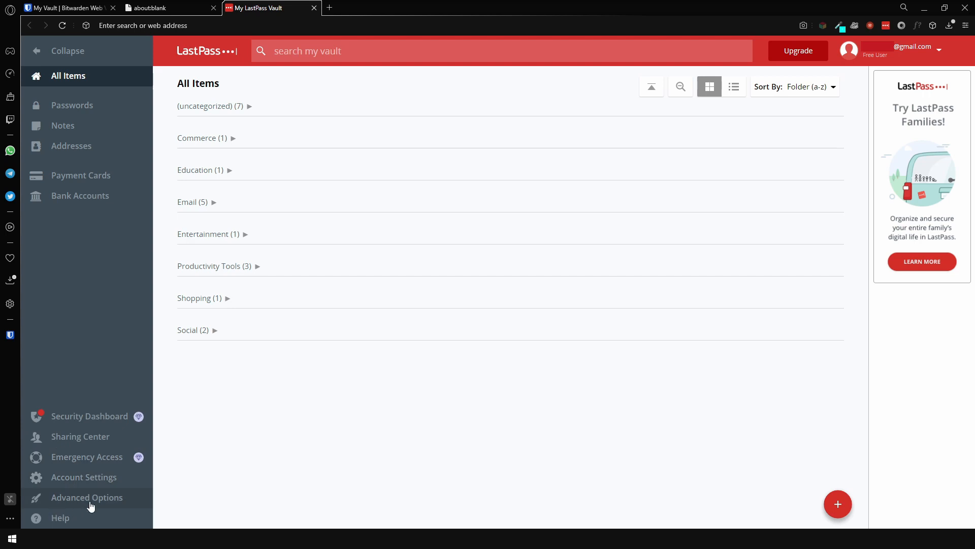
{"action": "left_click", "coordinate": [87, 498]}
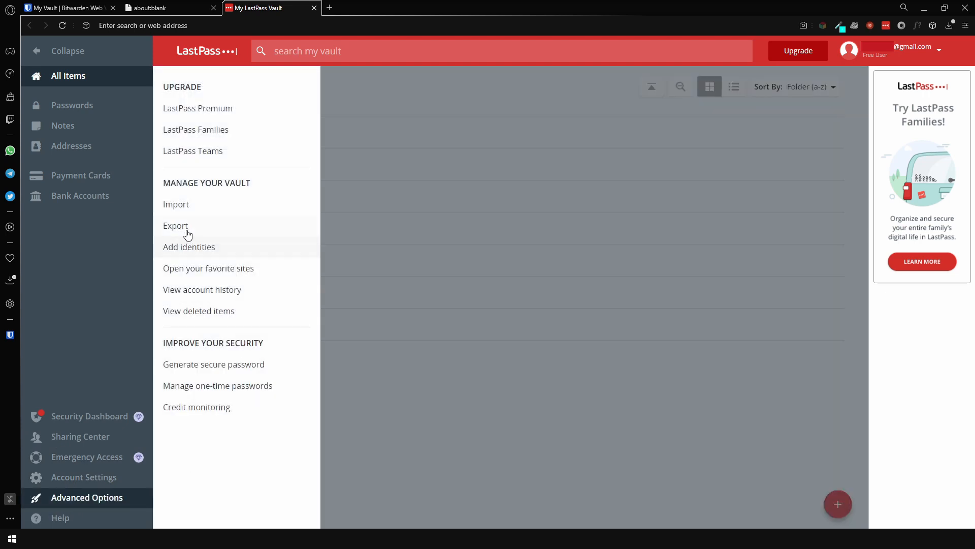
{"action": "left_click", "coordinate": [175, 226]}
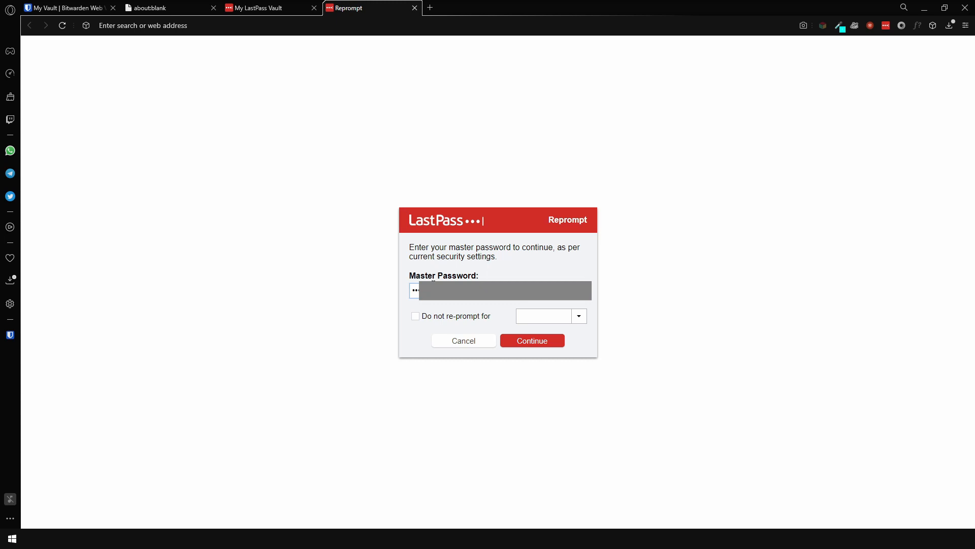
{"action": "left_click", "coordinate": [532, 340]}
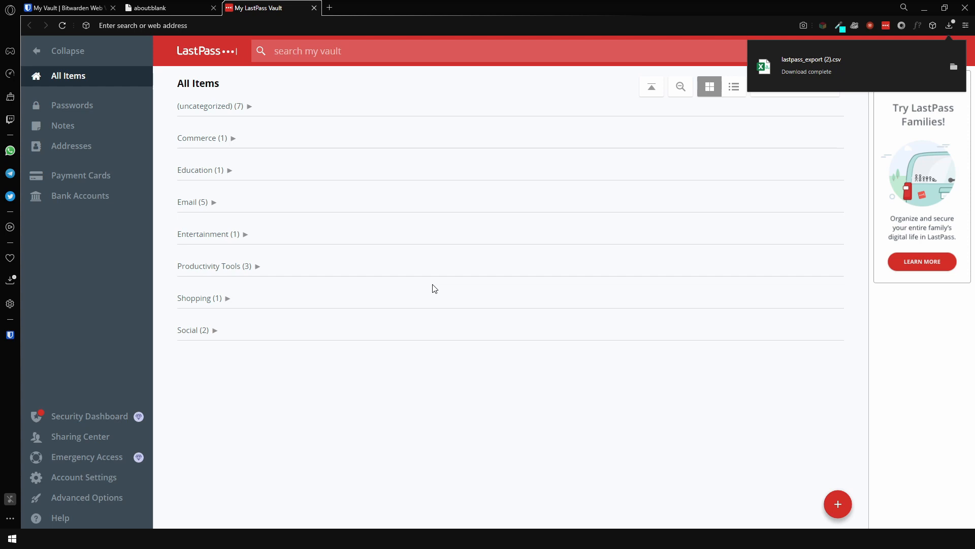
Step: Import lastpass_export.csv into the Bitwarden web vault using the LastPass (csv) format under Tools > Import Data
{"action": "left_click", "coordinate": [66, 8]}
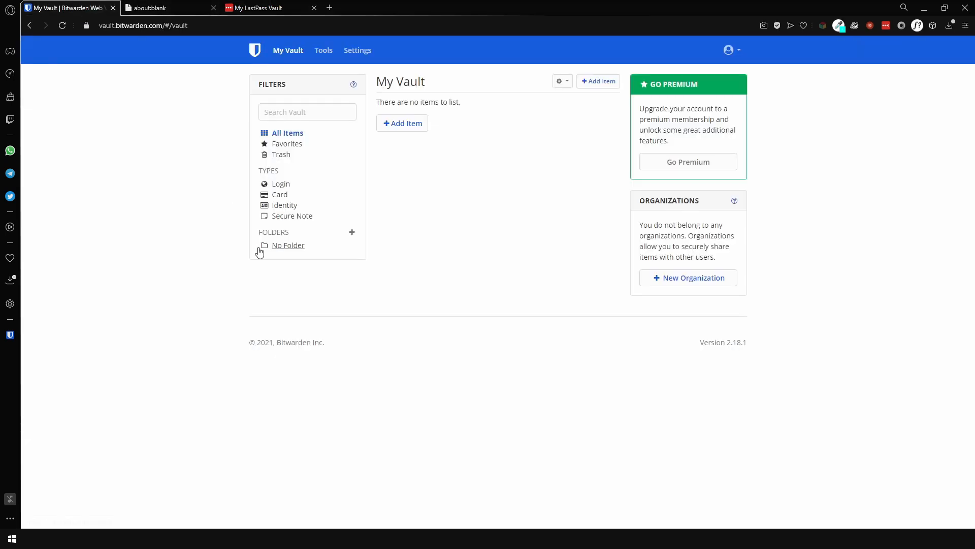
{"action": "mouse_move", "coordinate": [580, 265]}
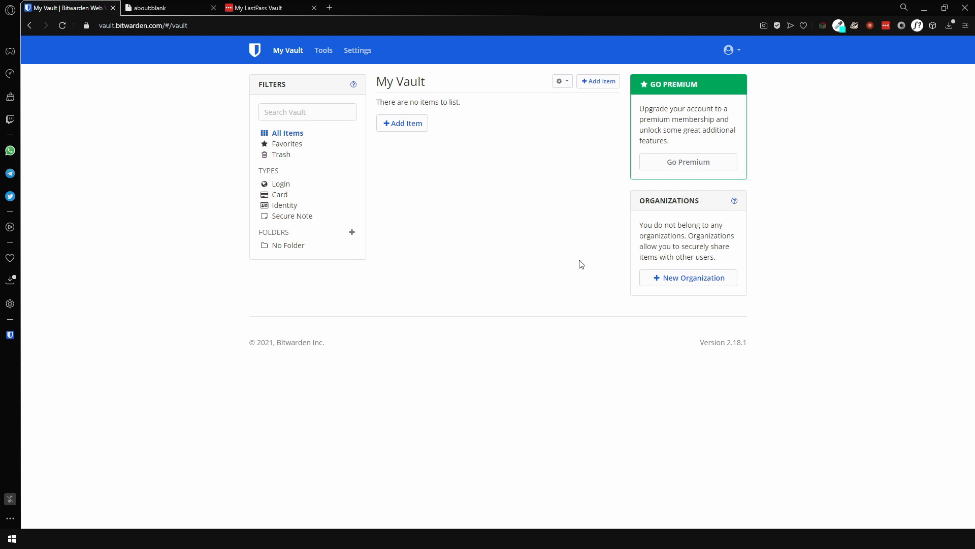
{"action": "mouse_move", "coordinate": [416, 246]}
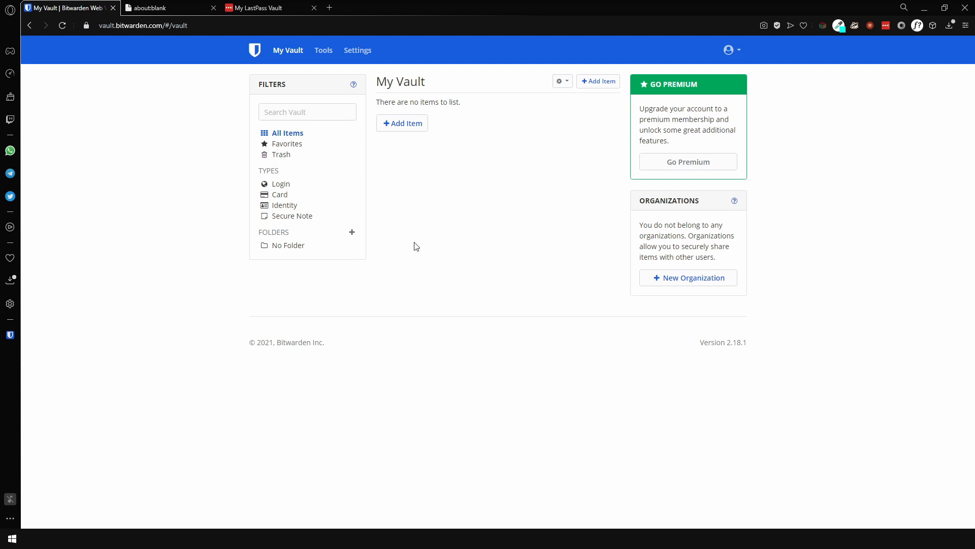
{"action": "mouse_move", "coordinate": [412, 245]}
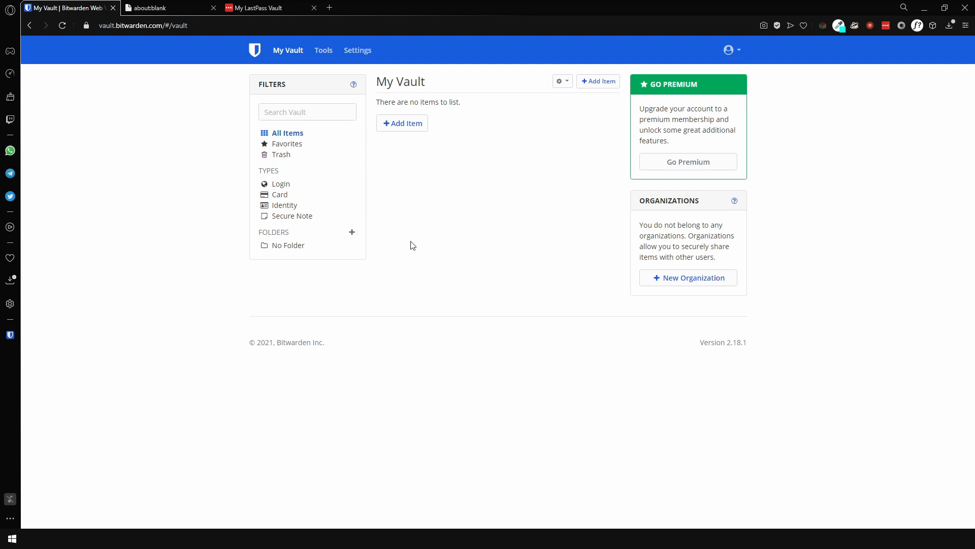
{"action": "left_click", "coordinate": [323, 50]}
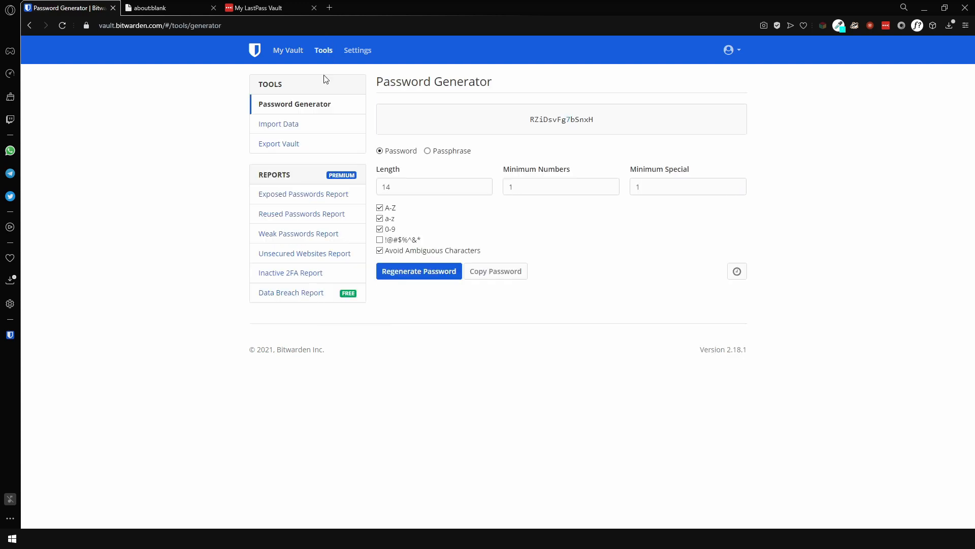
{"action": "left_click", "coordinate": [278, 123]}
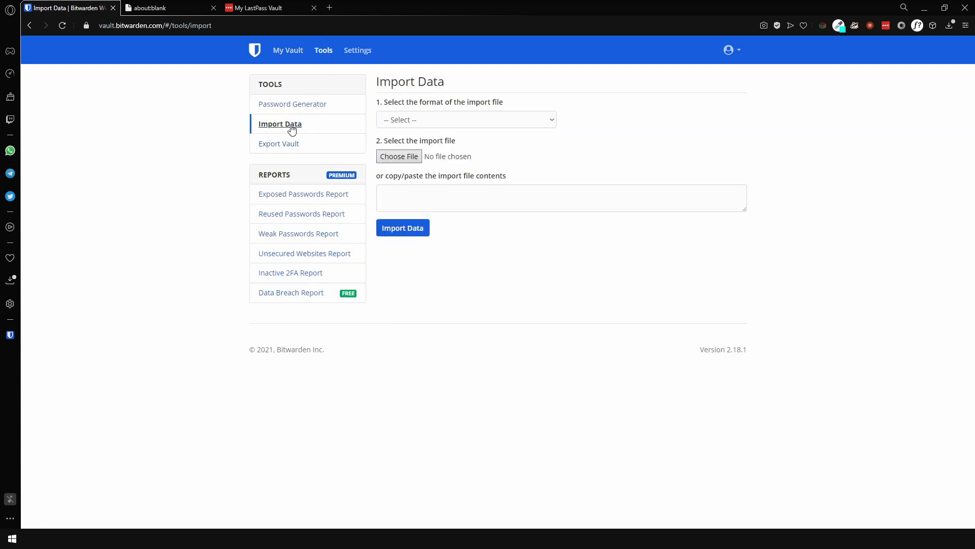
{"action": "left_click", "coordinate": [466, 120]}
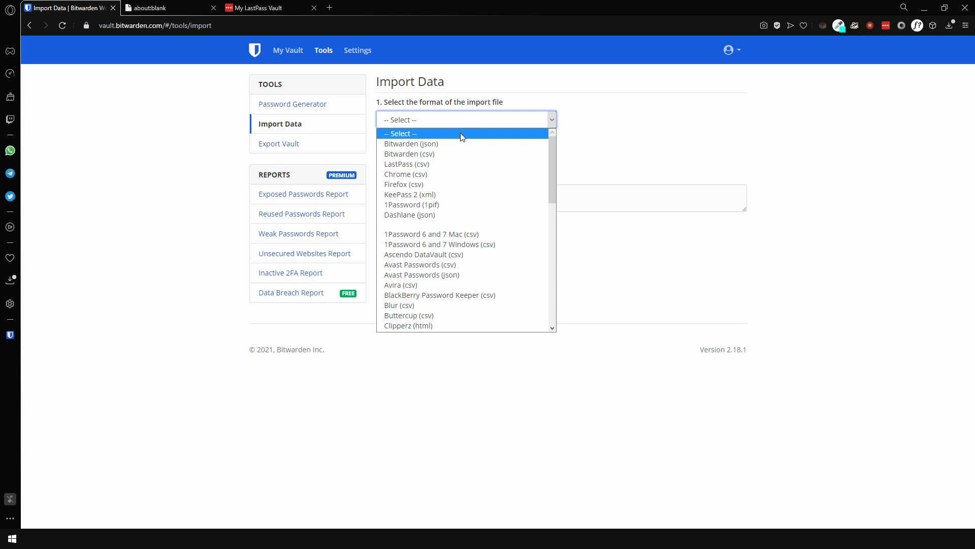
{"action": "left_click", "coordinate": [406, 163]}
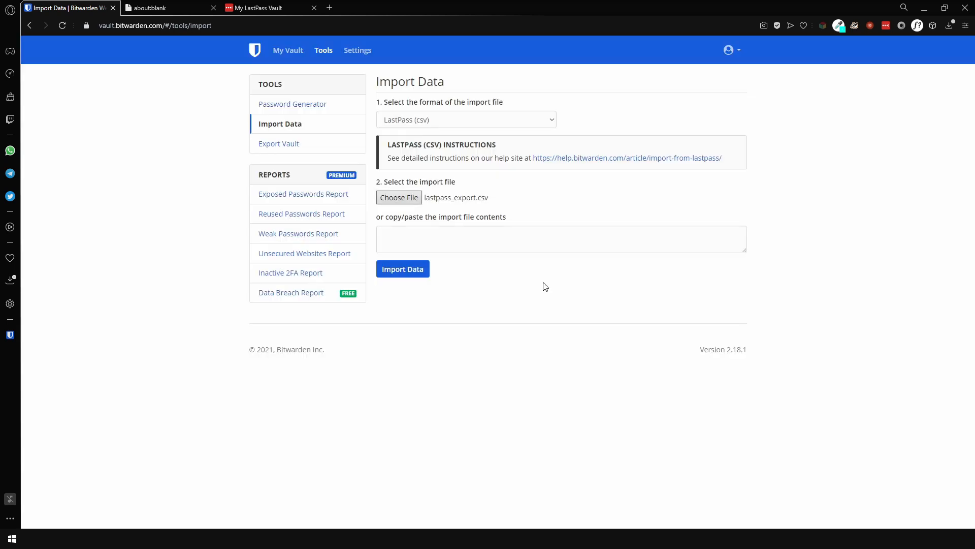
{"action": "left_click", "coordinate": [402, 268]}
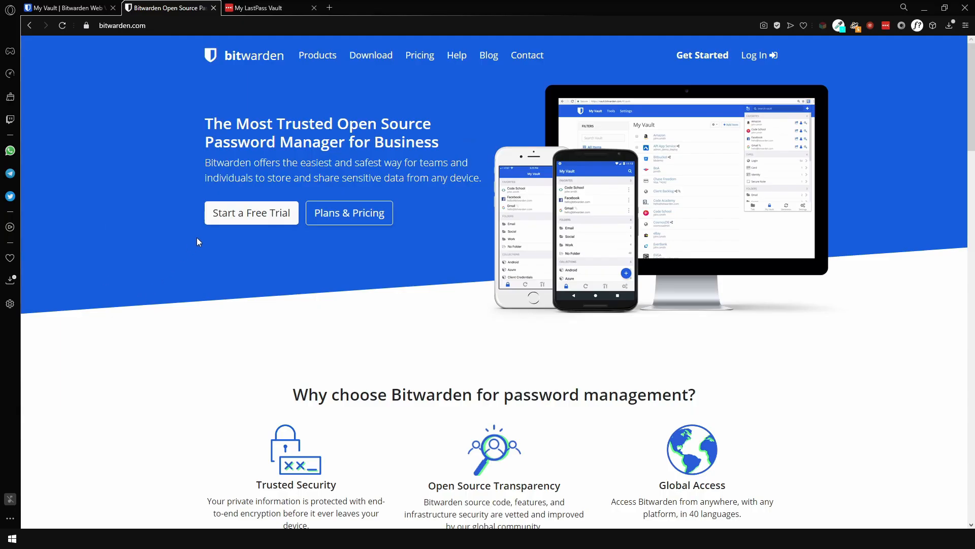
Step: Install the Bitwarden browser extension for Opera from the Bitwarden downloads page via Opera addons
{"action": "left_click", "coordinate": [371, 55]}
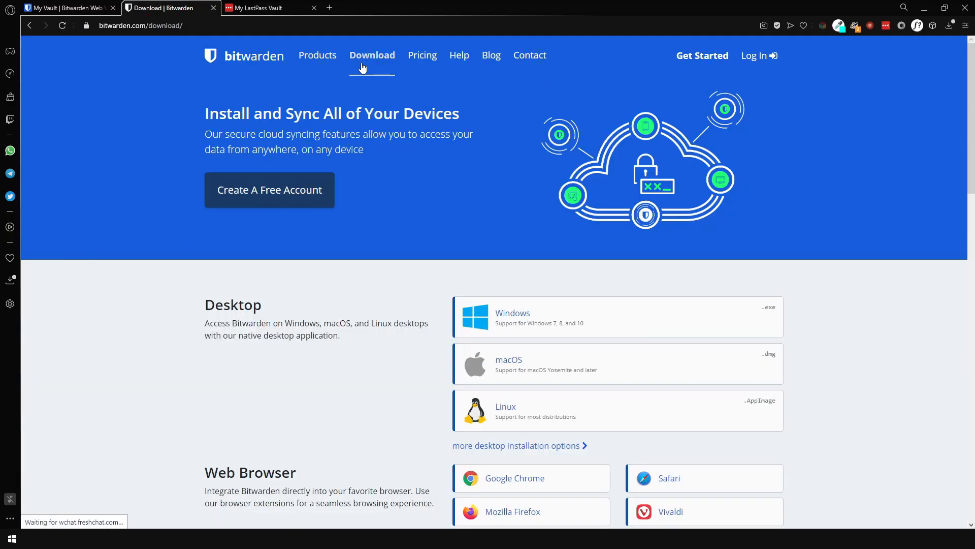
{"action": "scroll", "scroll_direction": "down", "scroll_amount": 3}
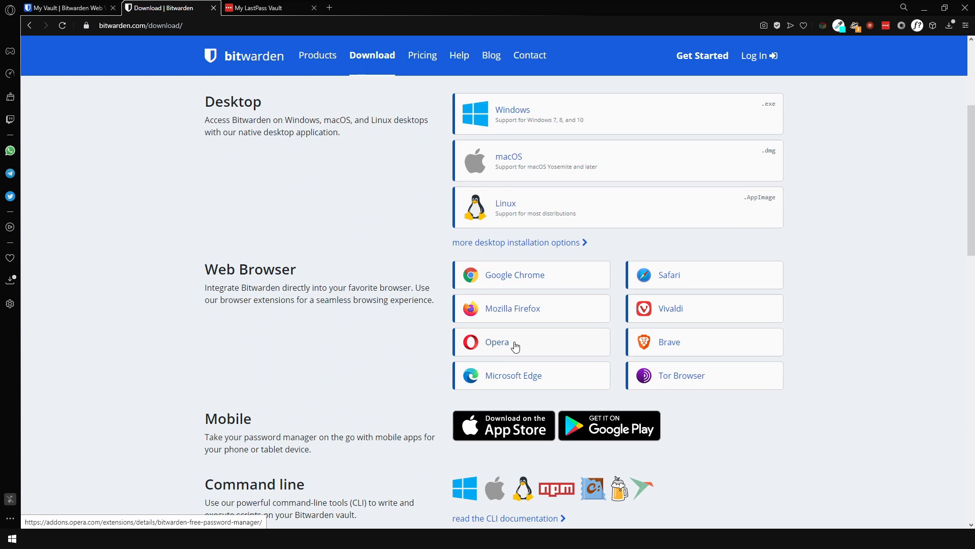
{"action": "left_click", "coordinate": [516, 341]}
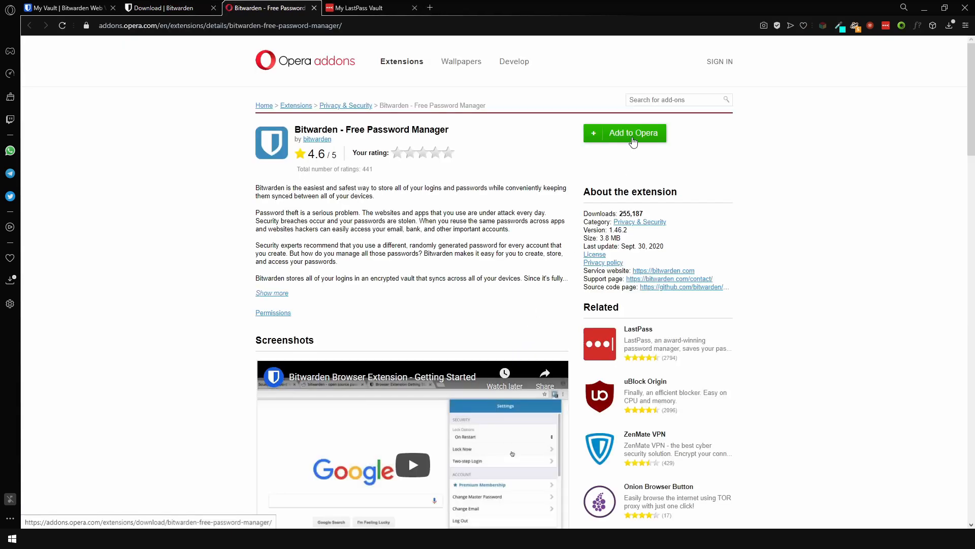
{"action": "left_click", "coordinate": [632, 135]}
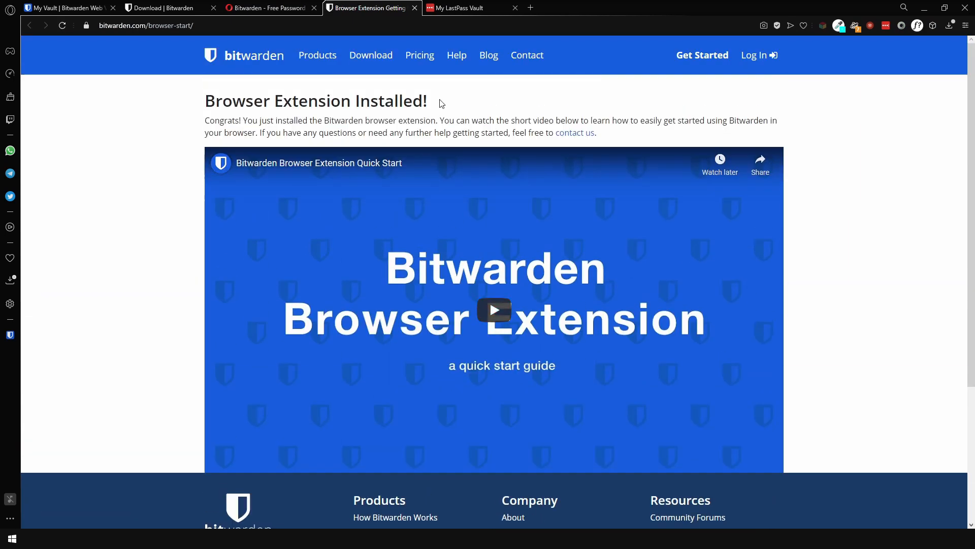
{"action": "mouse_move", "coordinate": [382, 8]}
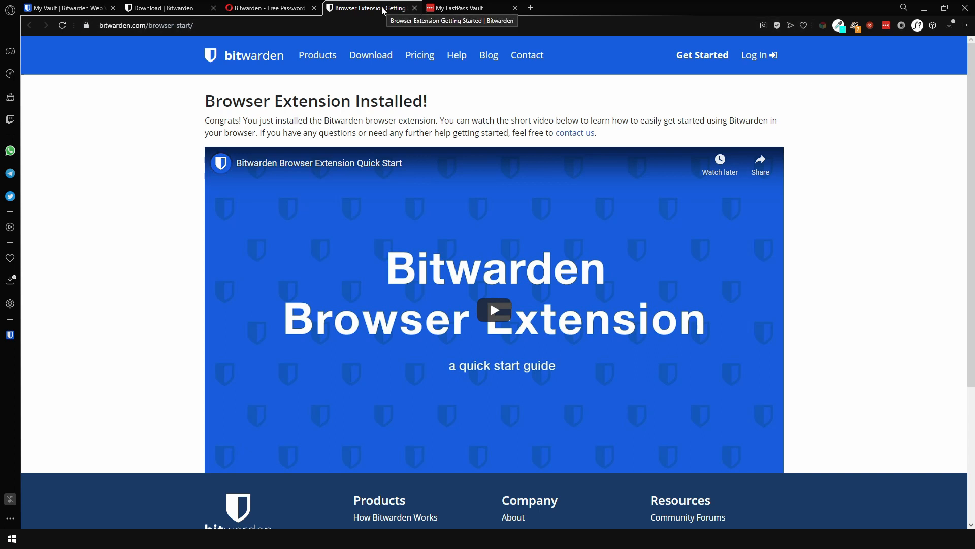